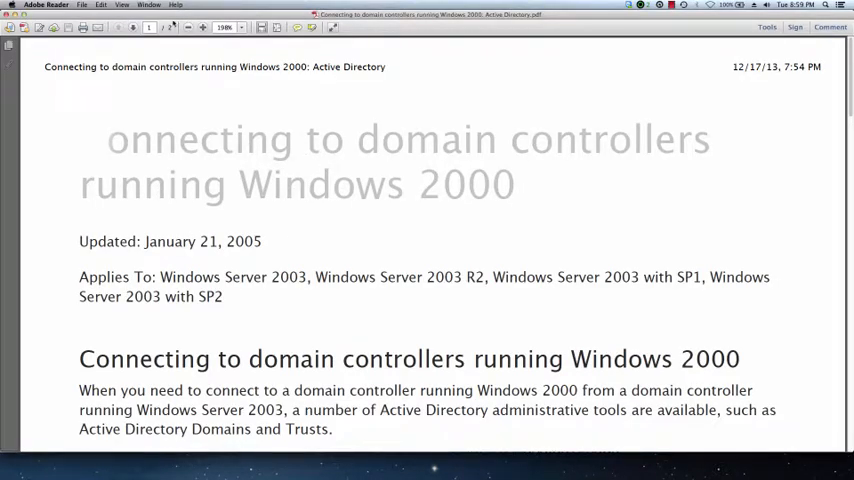
Bring Safari forward to browse to the Optical character recognition Wikipedia article.
{"action": "left_click", "coordinate": [122, 4]}
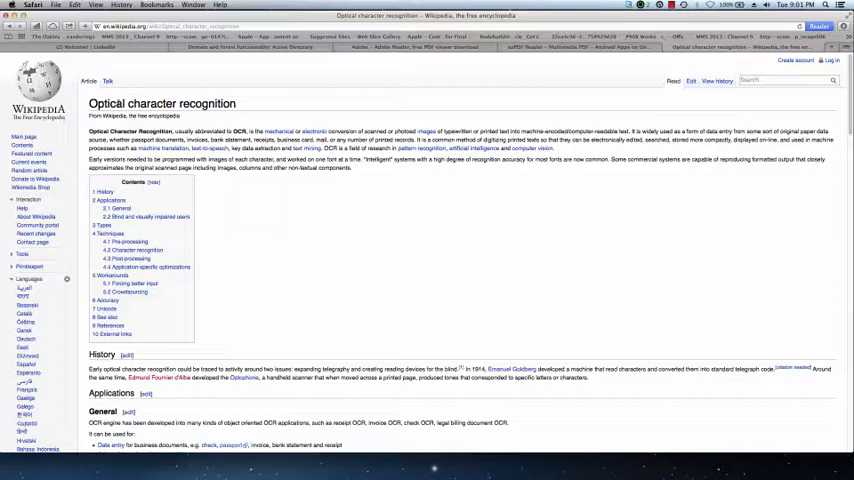
{"action": "mouse_move", "coordinate": [516, 116]}
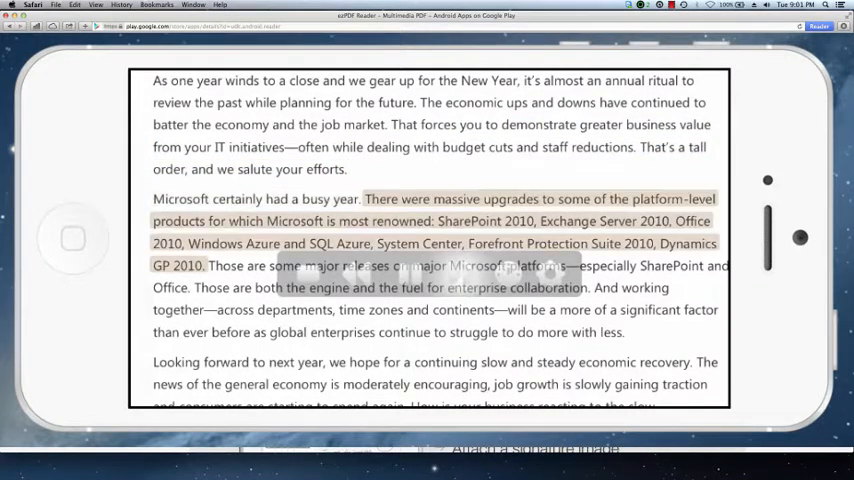
{"action": "scroll", "scroll_direction": "down", "scroll_amount": 3}
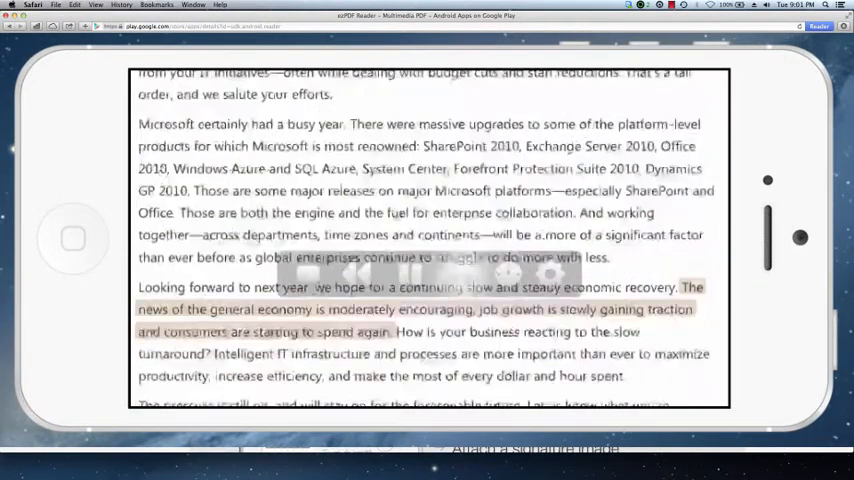
{"action": "scroll", "scroll_direction": "down", "scroll_amount": 3}
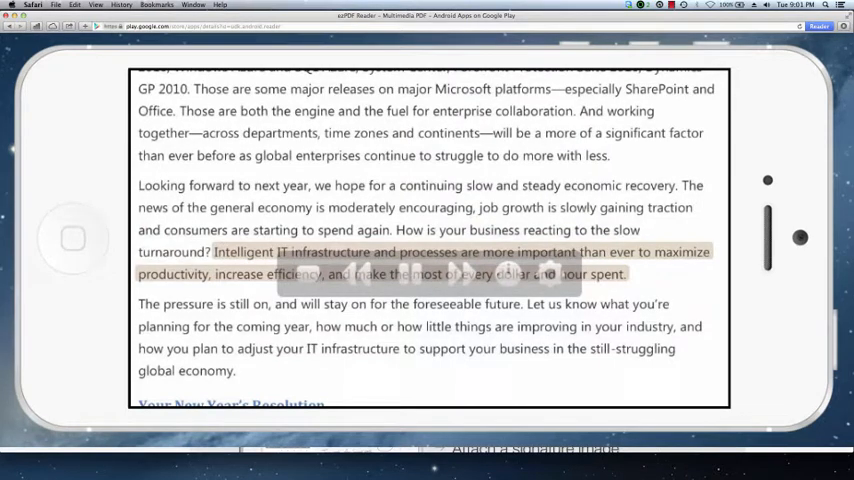